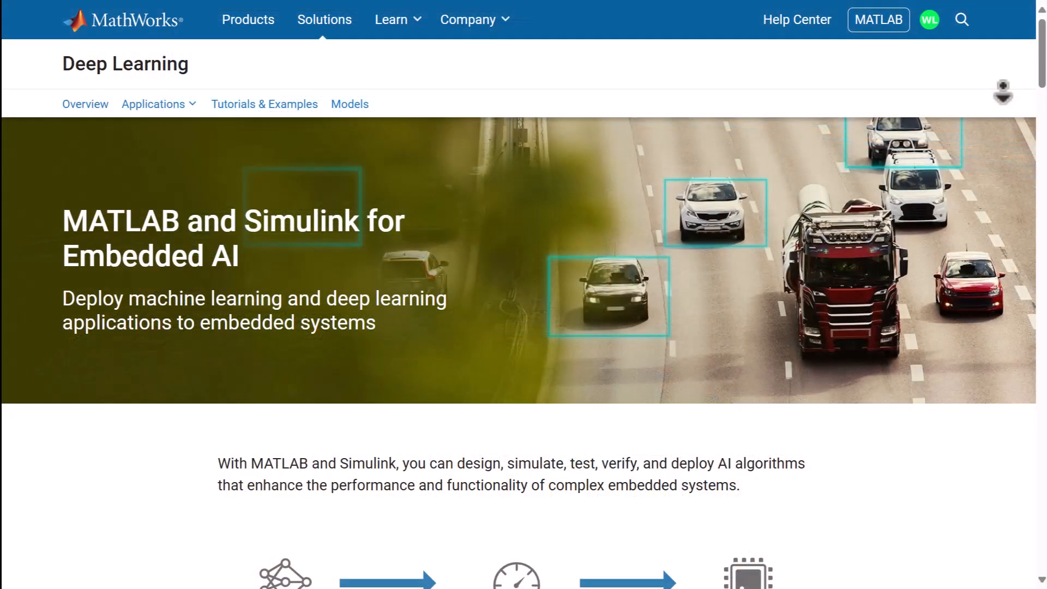
scroll(down, 3)
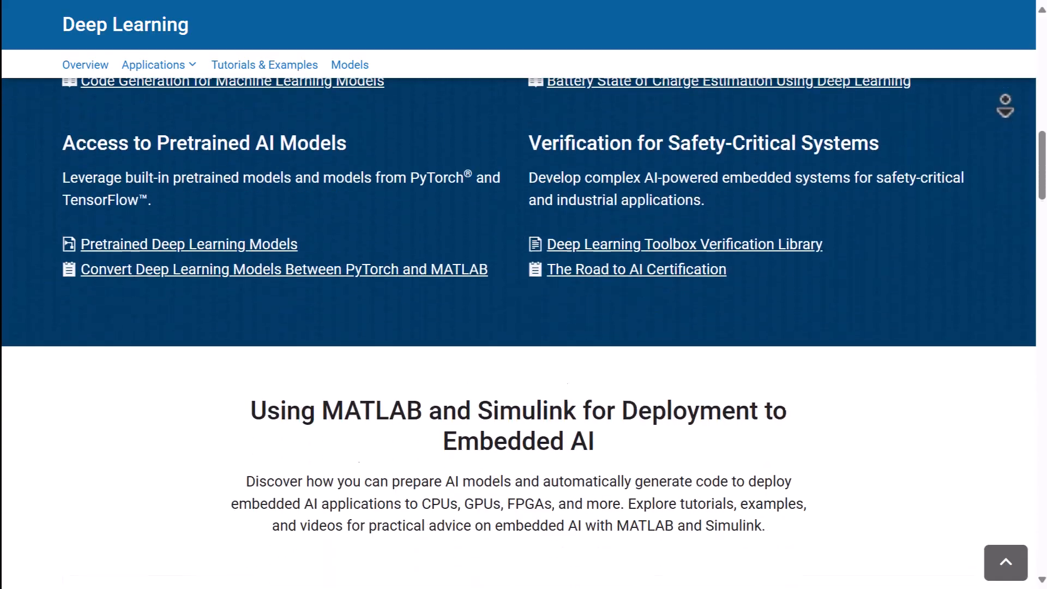
scroll(down, 3)
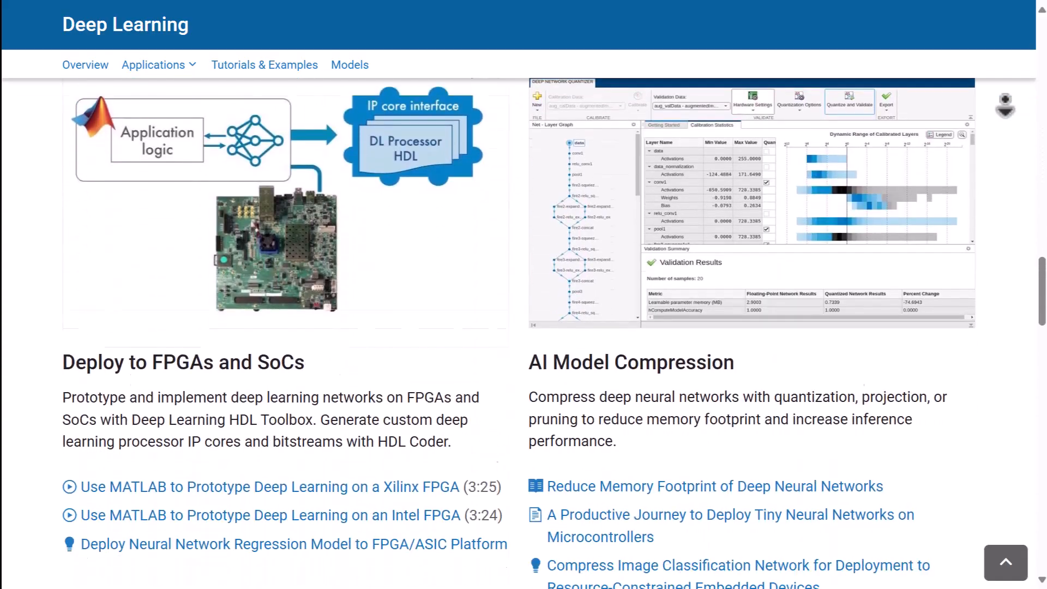
scroll(down, 3)
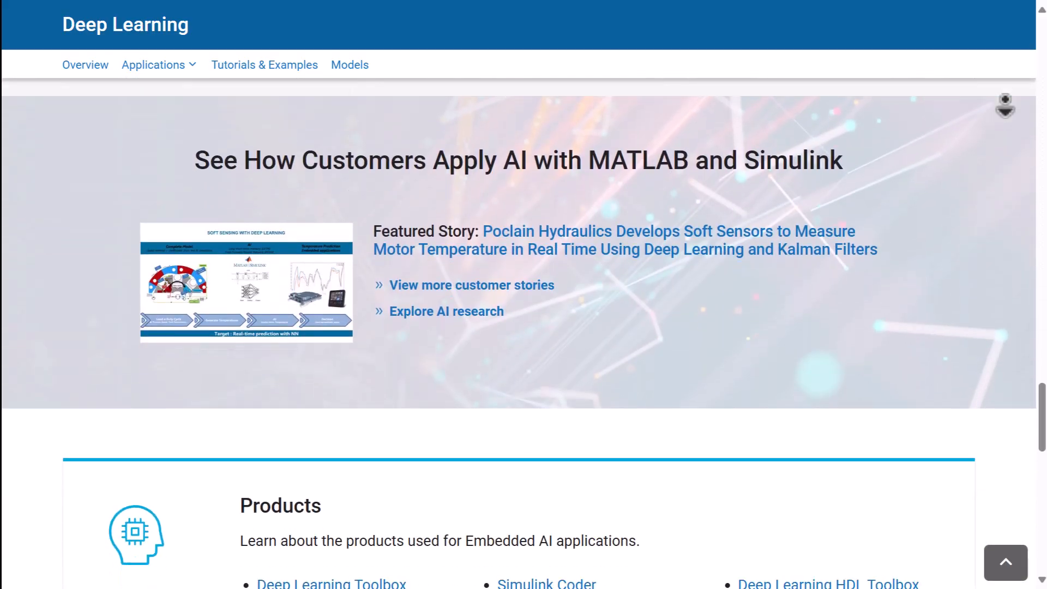